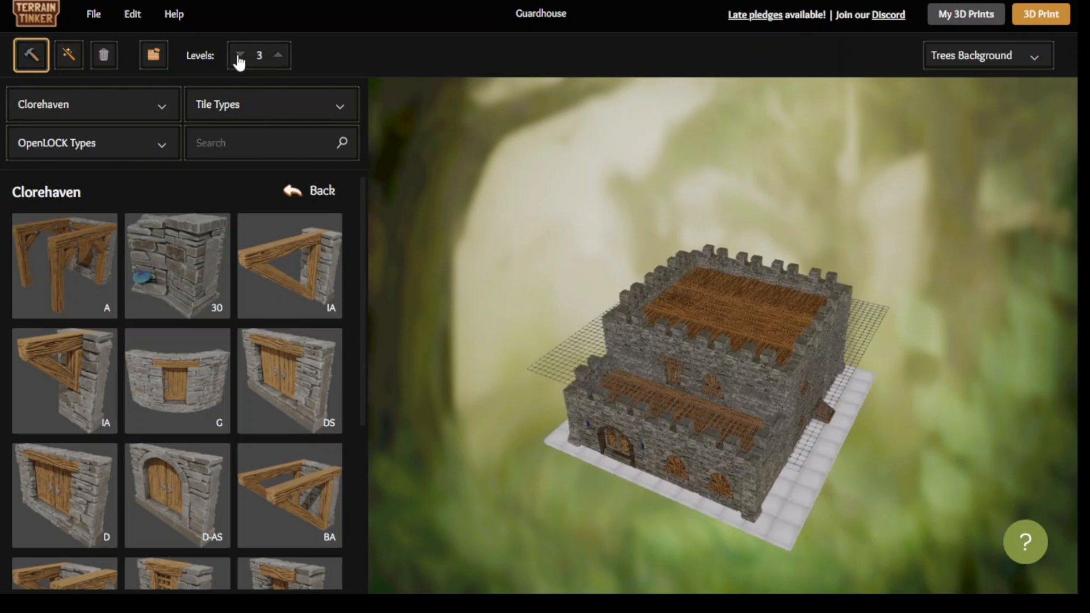
# Step: Lower Levels from 3 to 1 and view the torch-lit ground floor from above
pyautogui.click(240, 55)
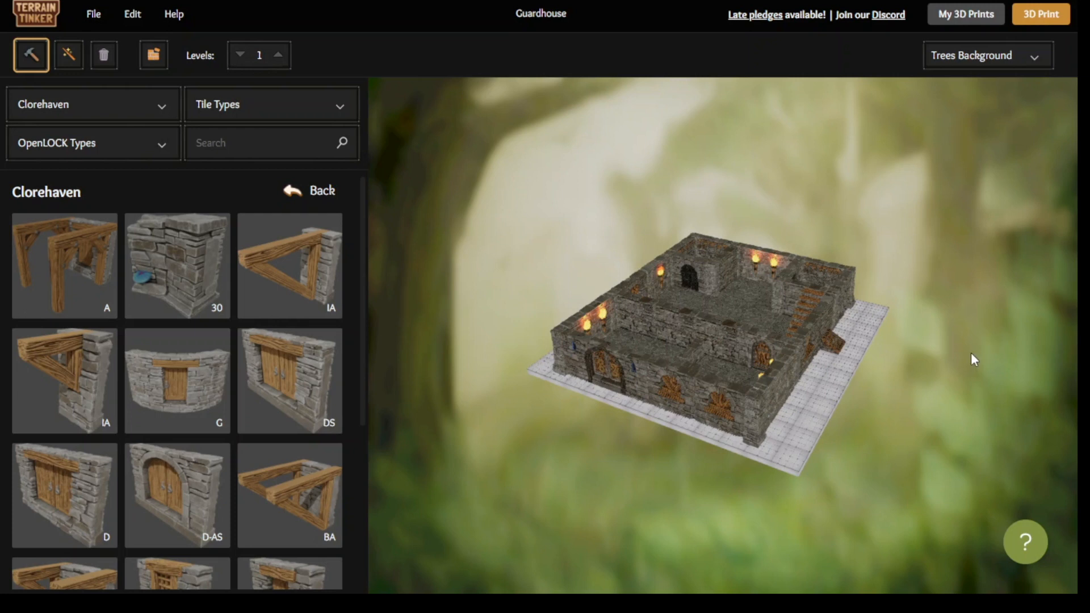
pyautogui.moveTo(973, 359); pyautogui.dragTo(718, 318)
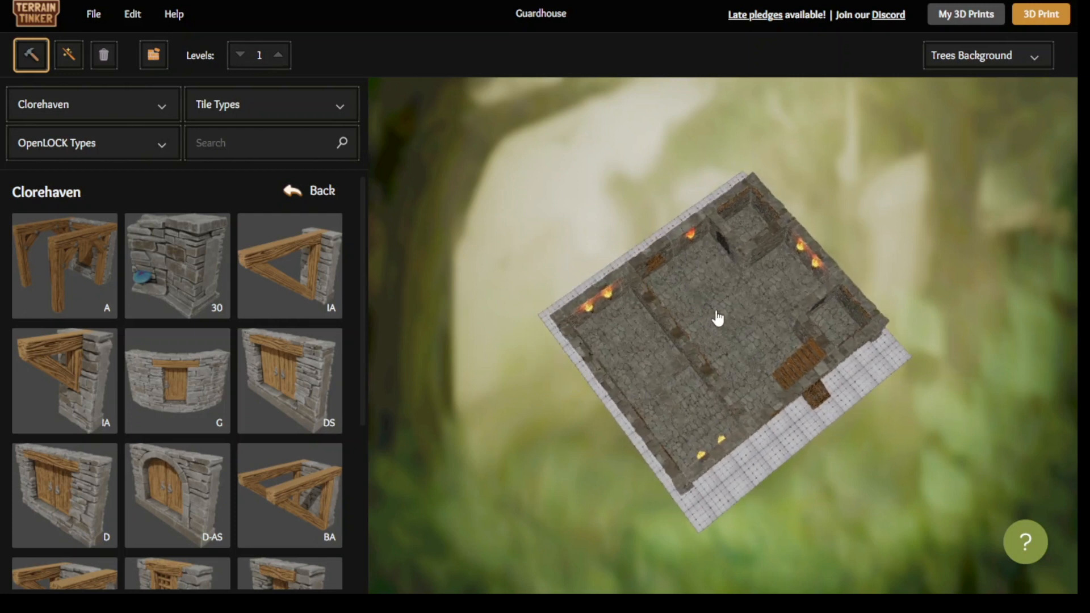
pyautogui.click(719, 318)
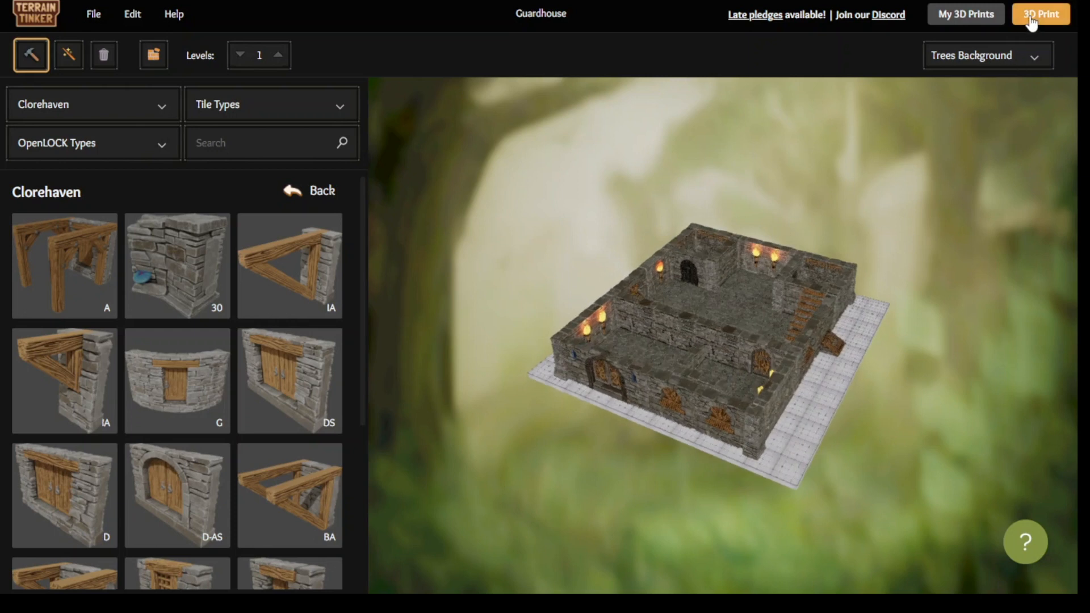
# Step: Save the Guardhouse via Save & Print and choose 'Single combined model (per floor)' output
pyautogui.click(1040, 14)
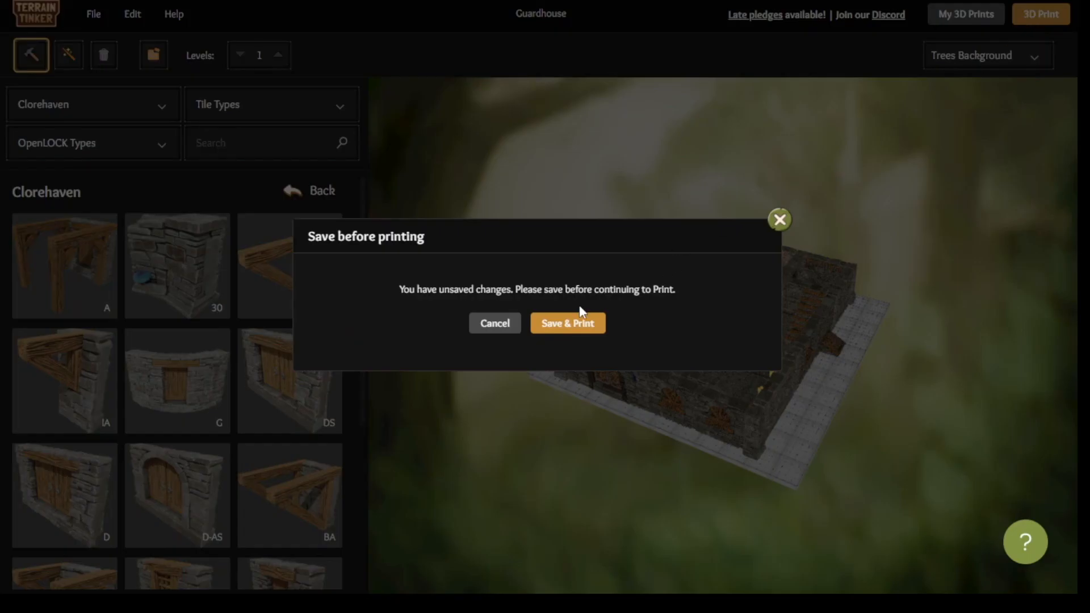
pyautogui.click(567, 323)
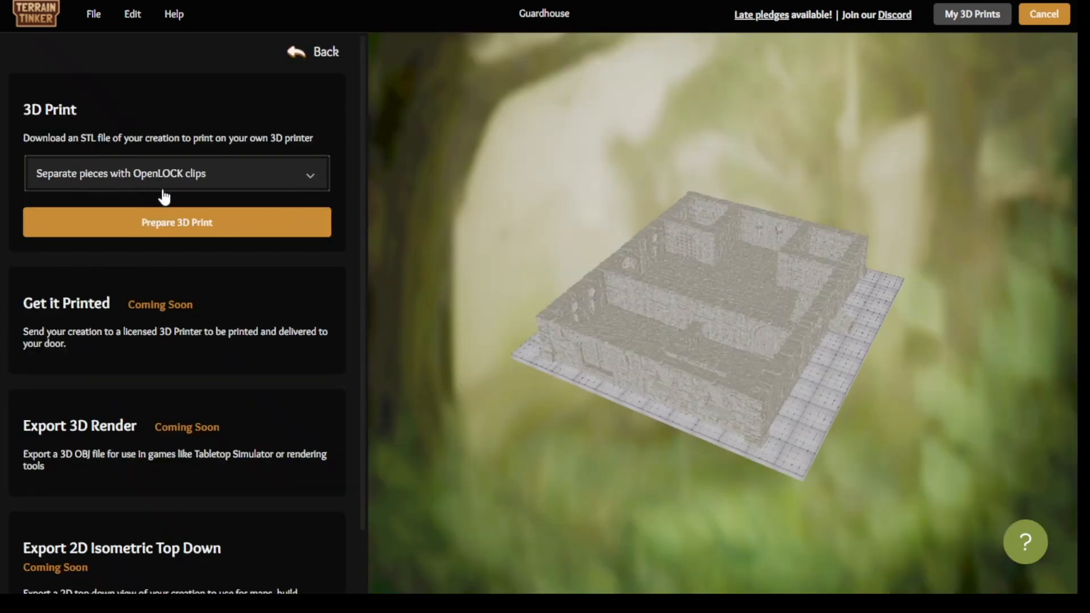
pyautogui.moveTo(256, 181)
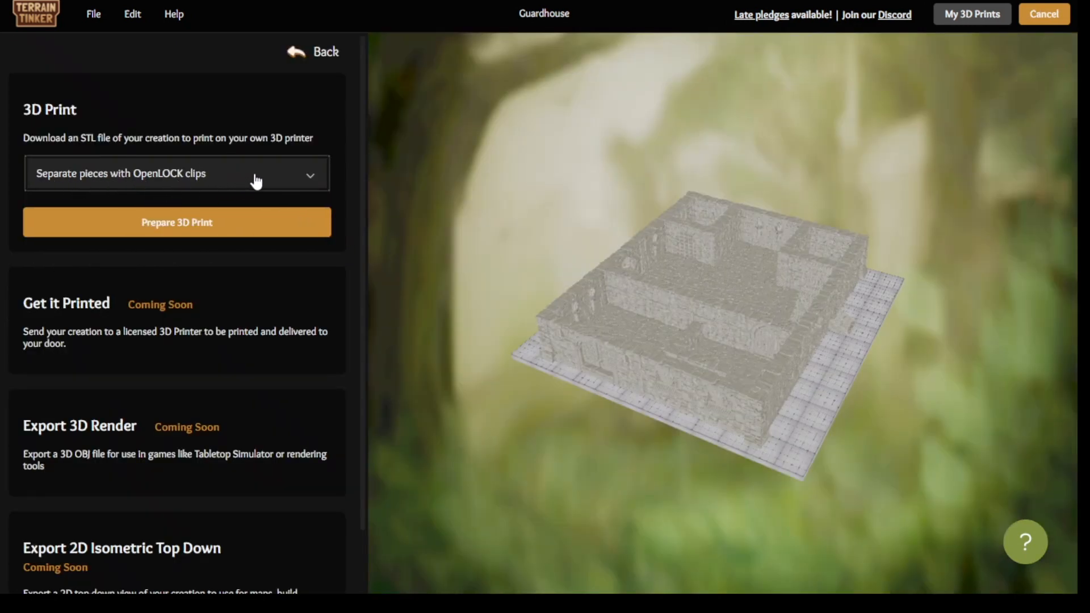
pyautogui.click(177, 173)
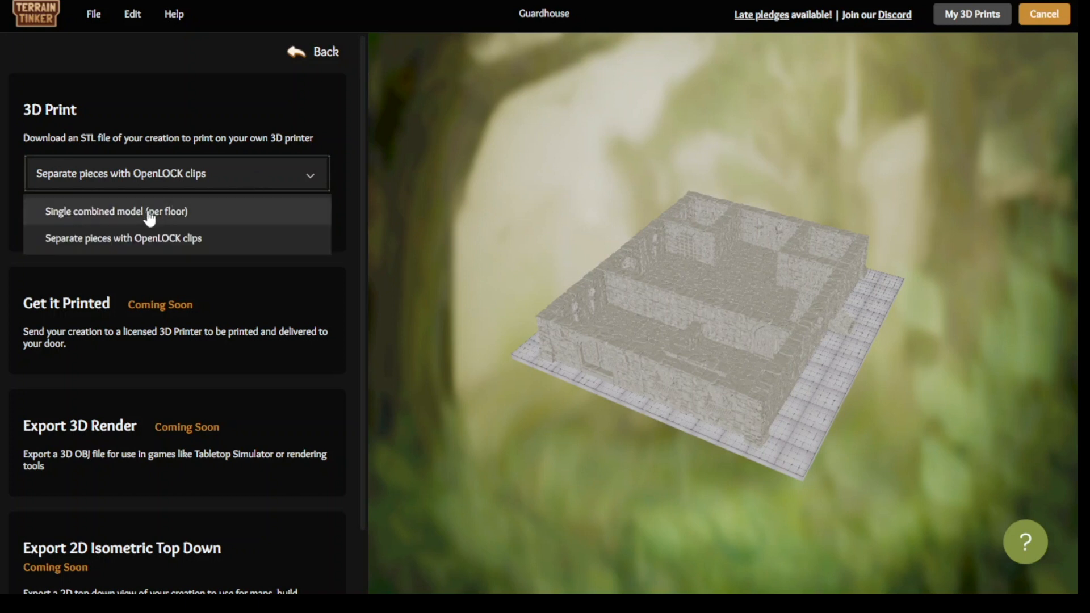
pyautogui.click(115, 211)
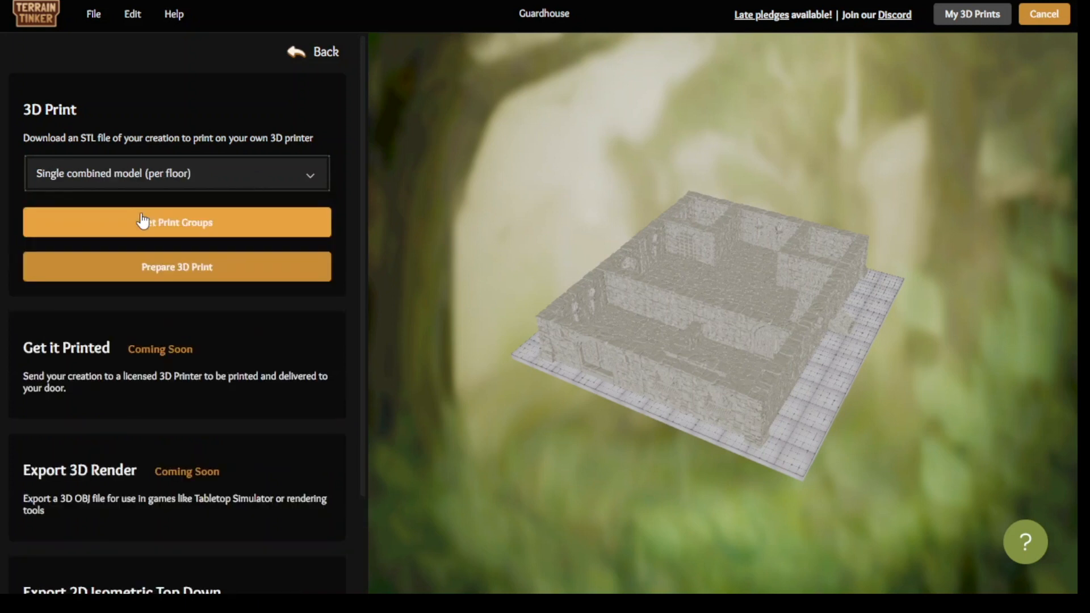
pyautogui.moveTo(235, 244)
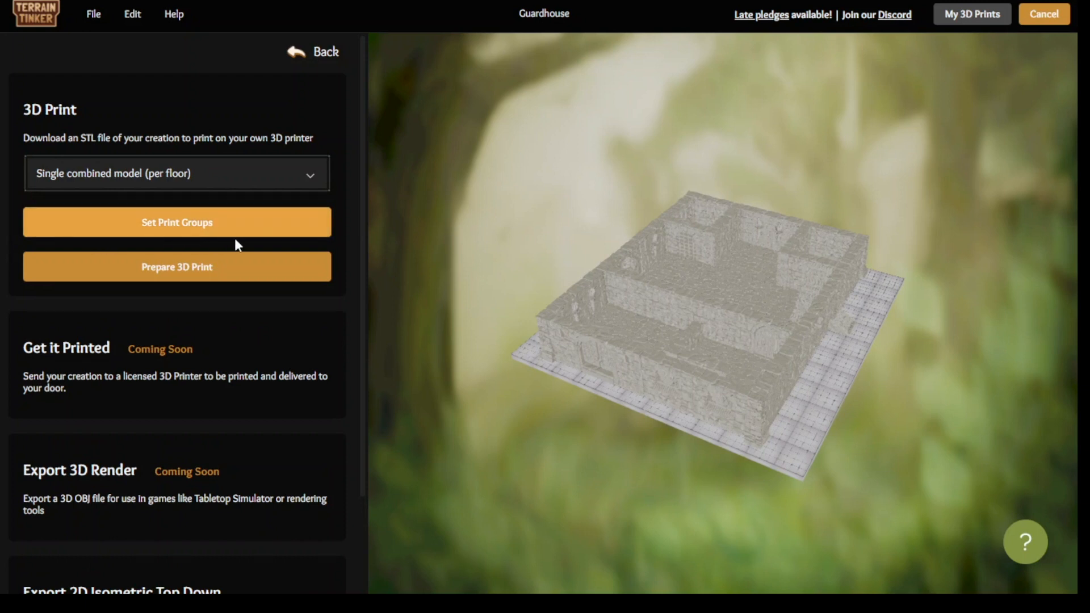
# Step: Create Print Groups 1 and 2 and assign ground-floor tiles to each
pyautogui.click(177, 222)
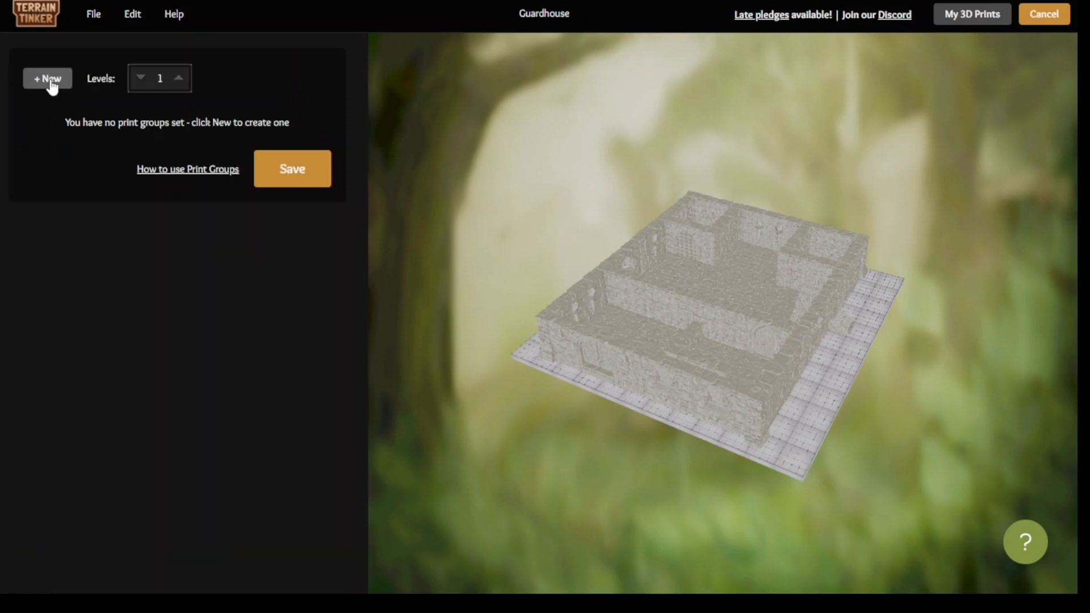
pyautogui.click(47, 78)
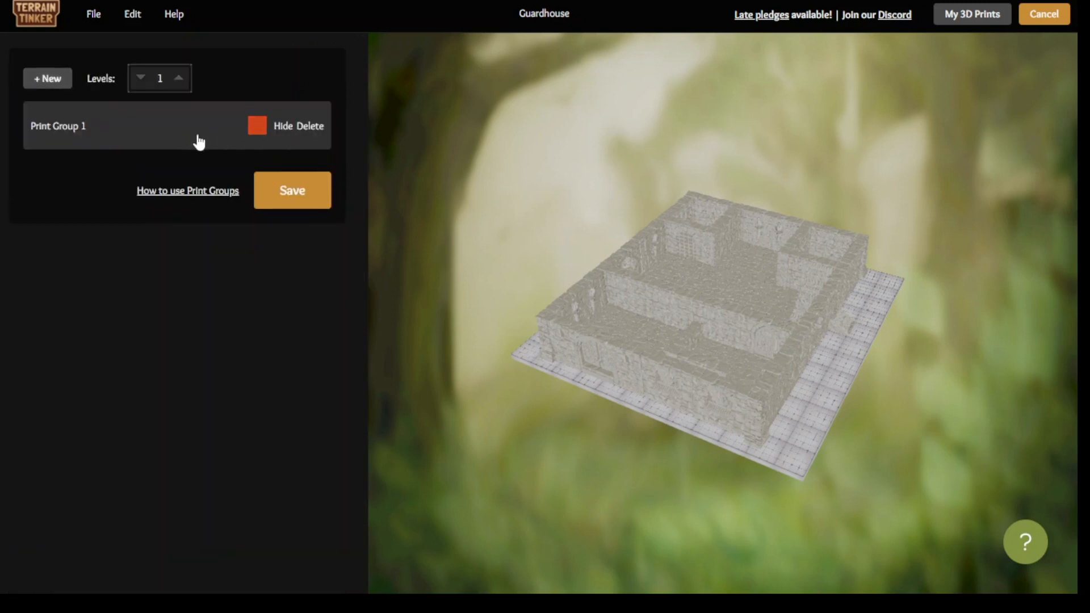
pyautogui.click(615, 327)
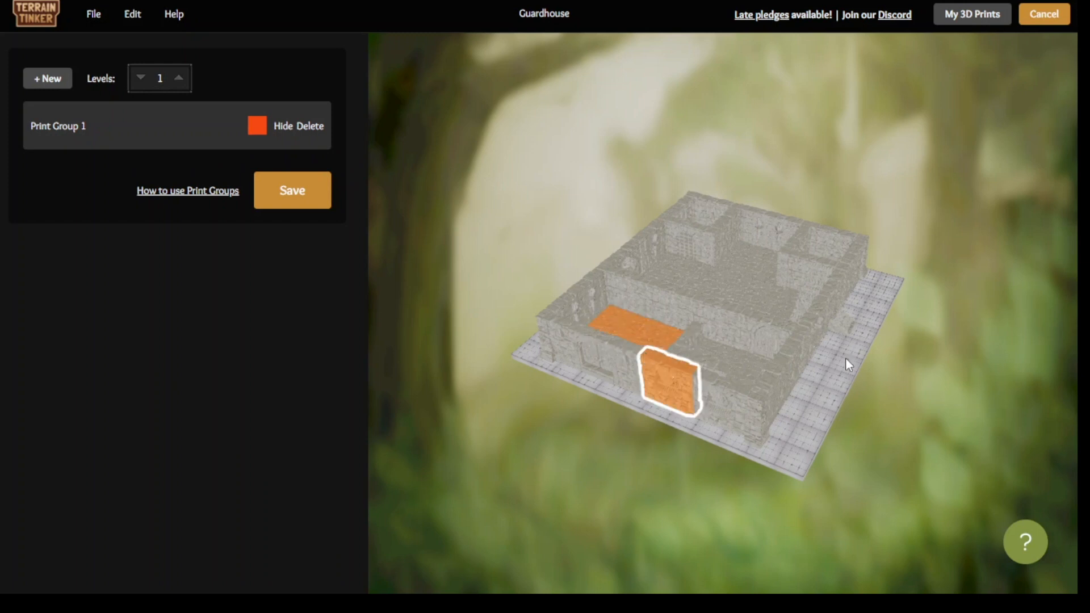
pyautogui.moveTo(848, 366); pyautogui.dragTo(563, 299)
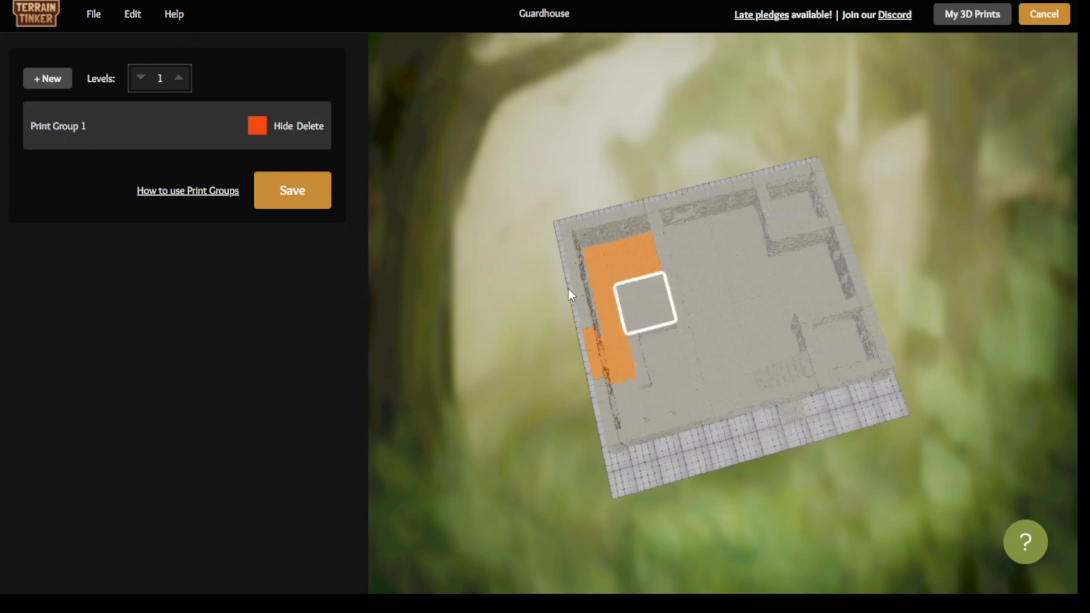
pyautogui.click(47, 77)
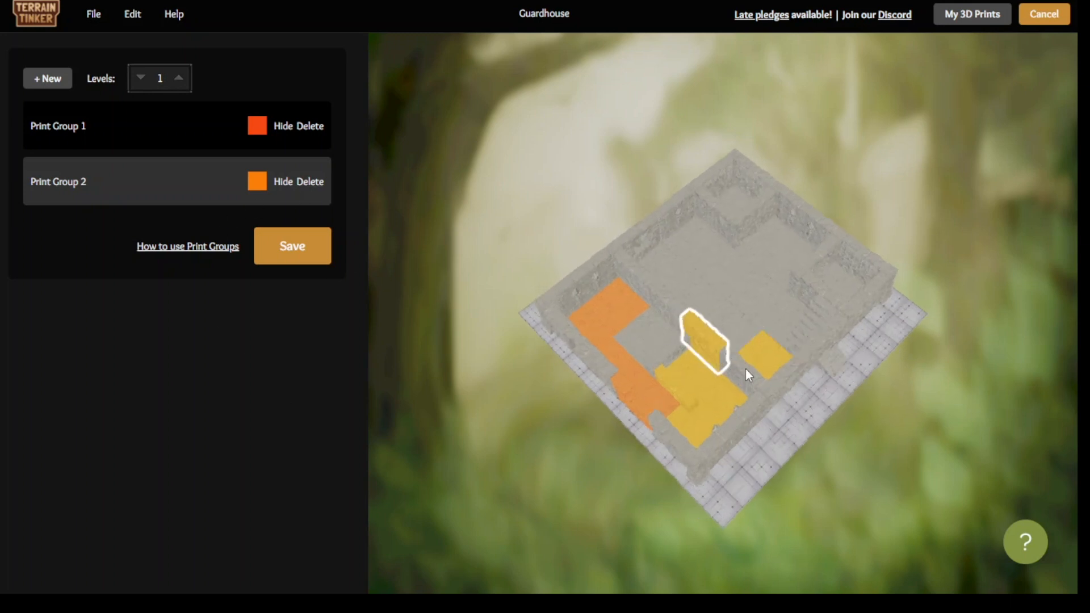
pyautogui.click(733, 335)
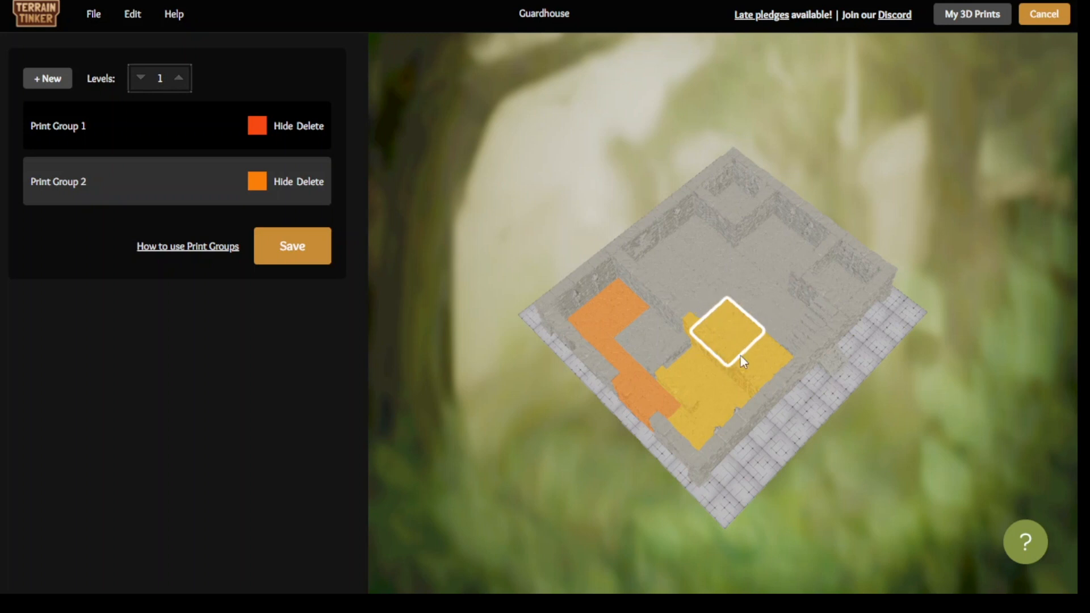
pyautogui.moveTo(747, 392)
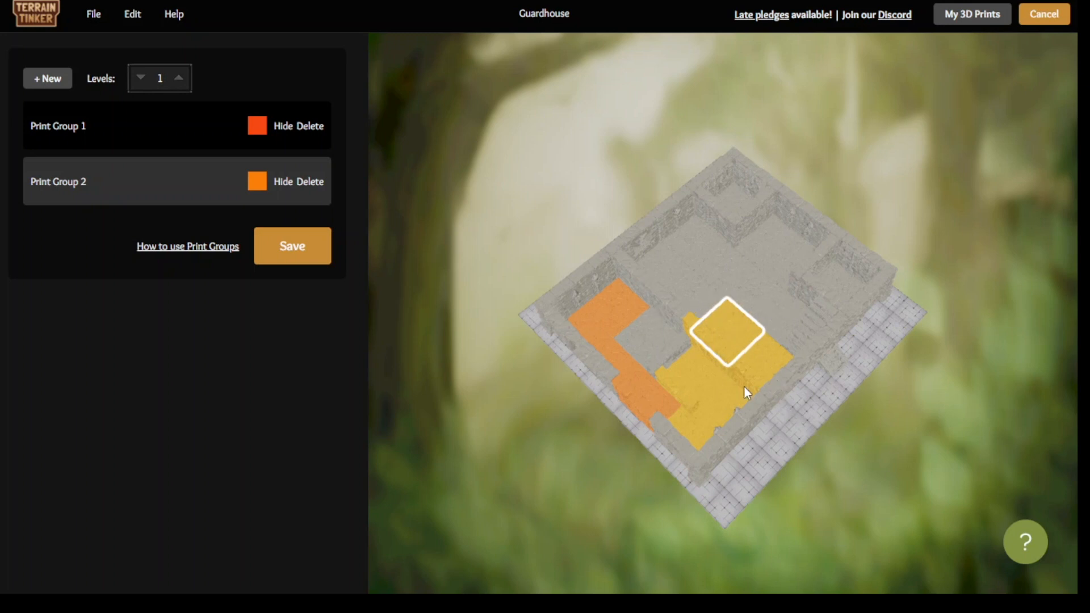
pyautogui.moveTo(687, 242)
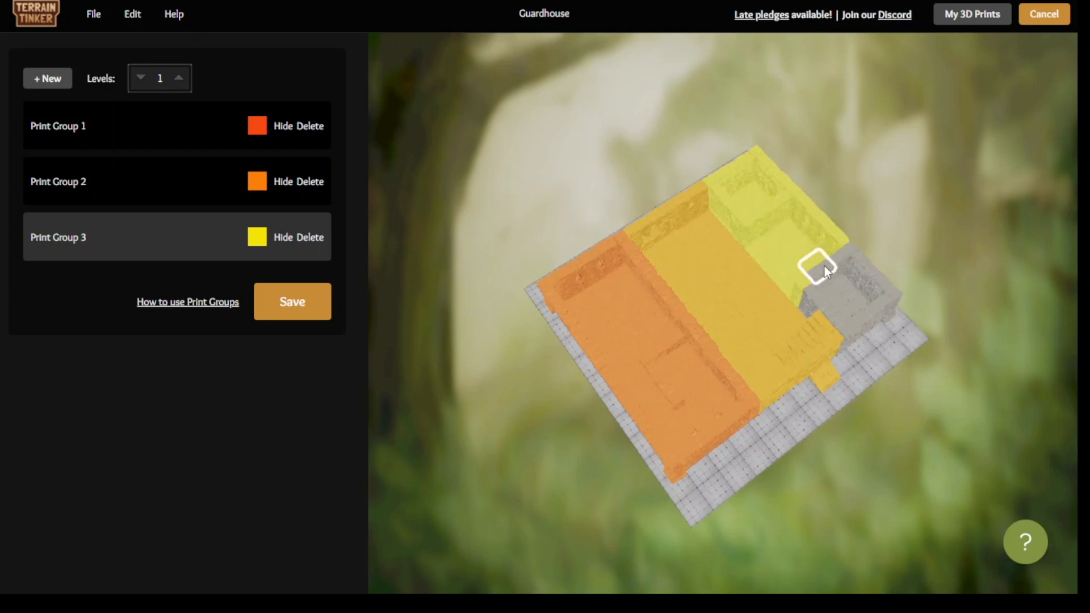
# Step: Raise Levels to 2 and 3, creating groups 4–8 and assigning upper-level tiles
pyautogui.click(178, 74)
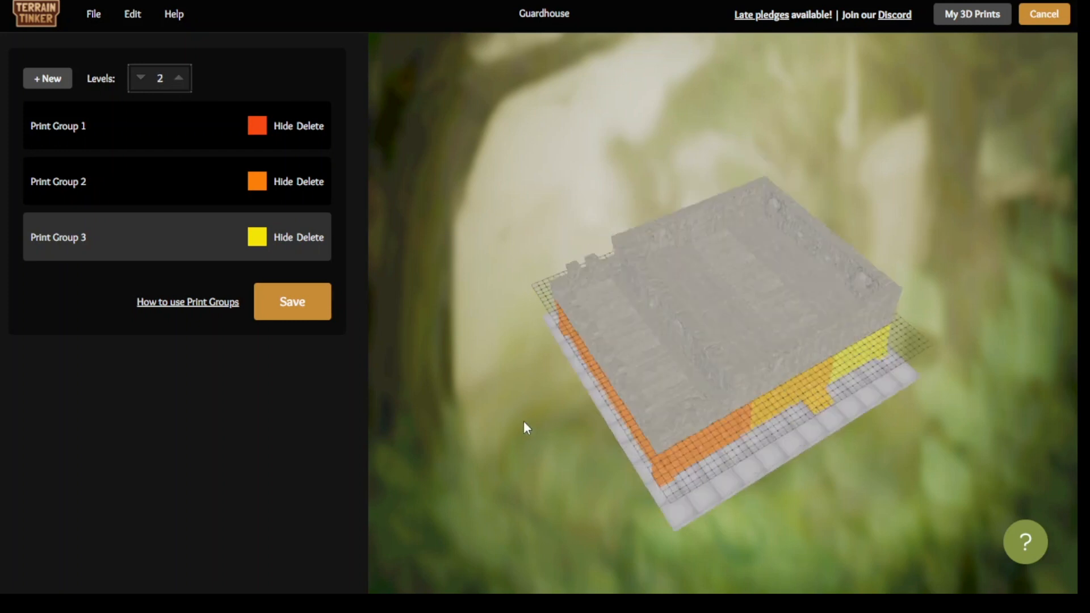
pyautogui.click(47, 78)
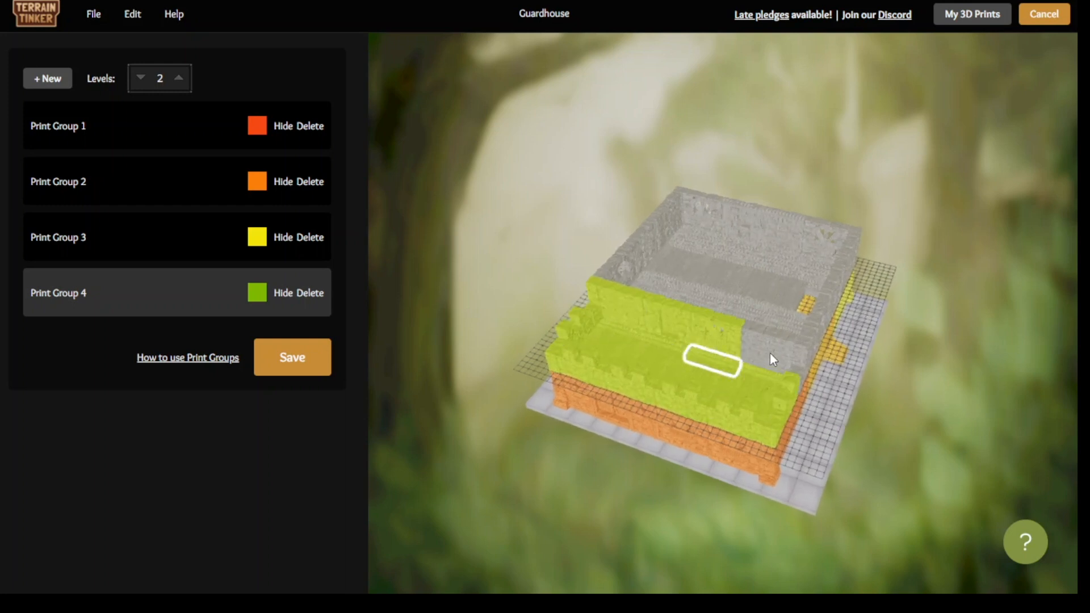
pyautogui.click(47, 77)
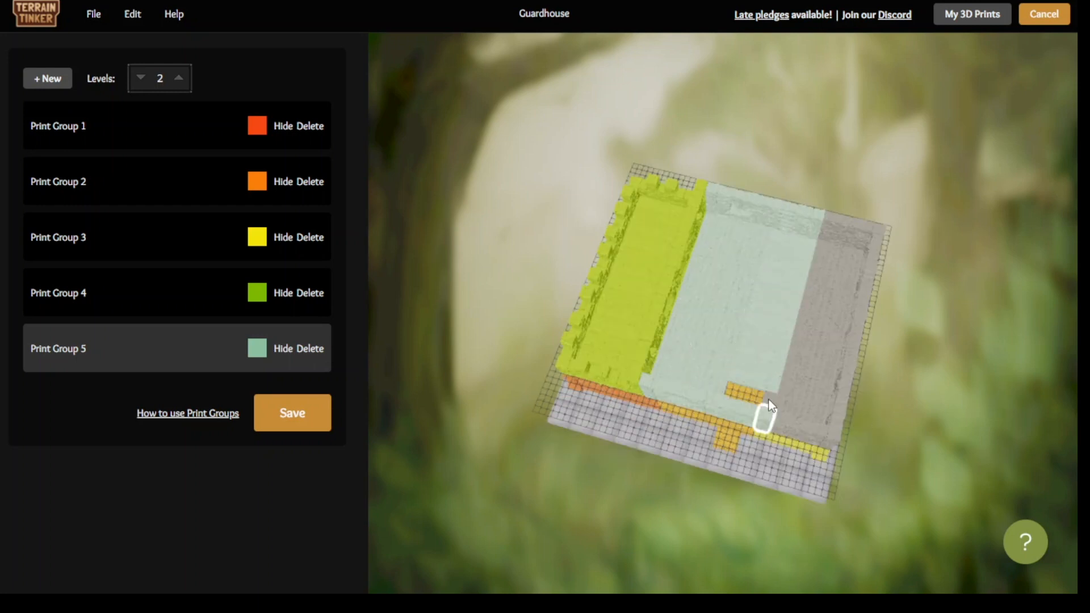
pyautogui.click(47, 78)
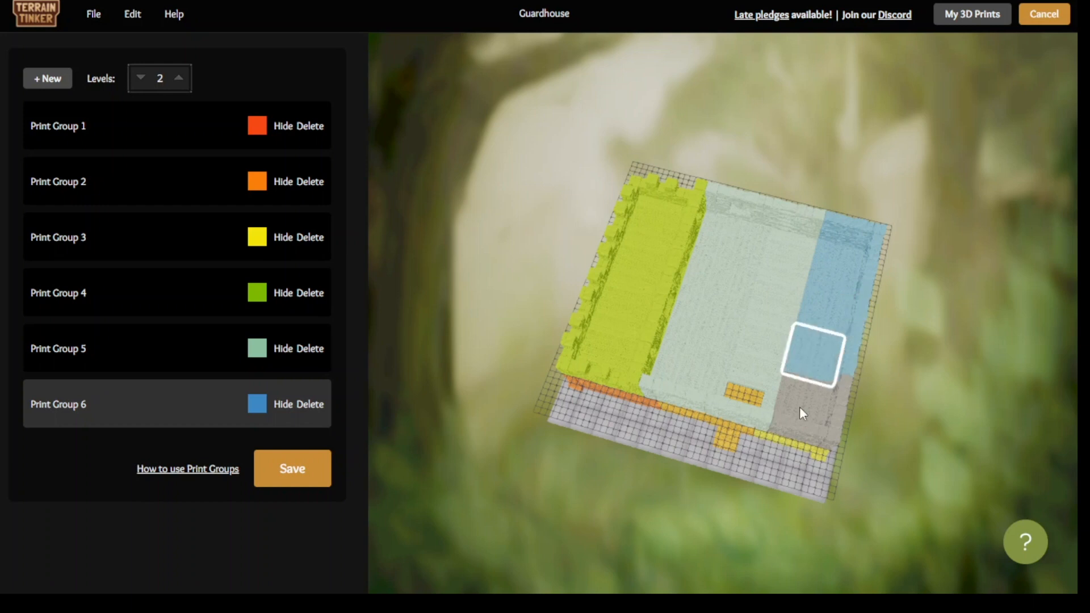
pyautogui.click(178, 73)
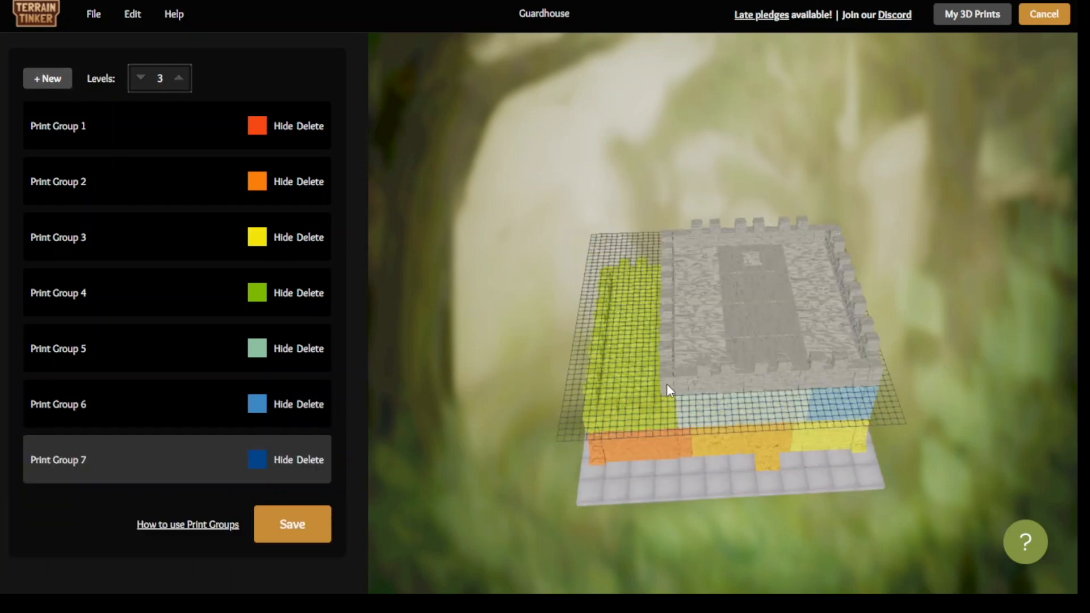
pyautogui.click(697, 290)
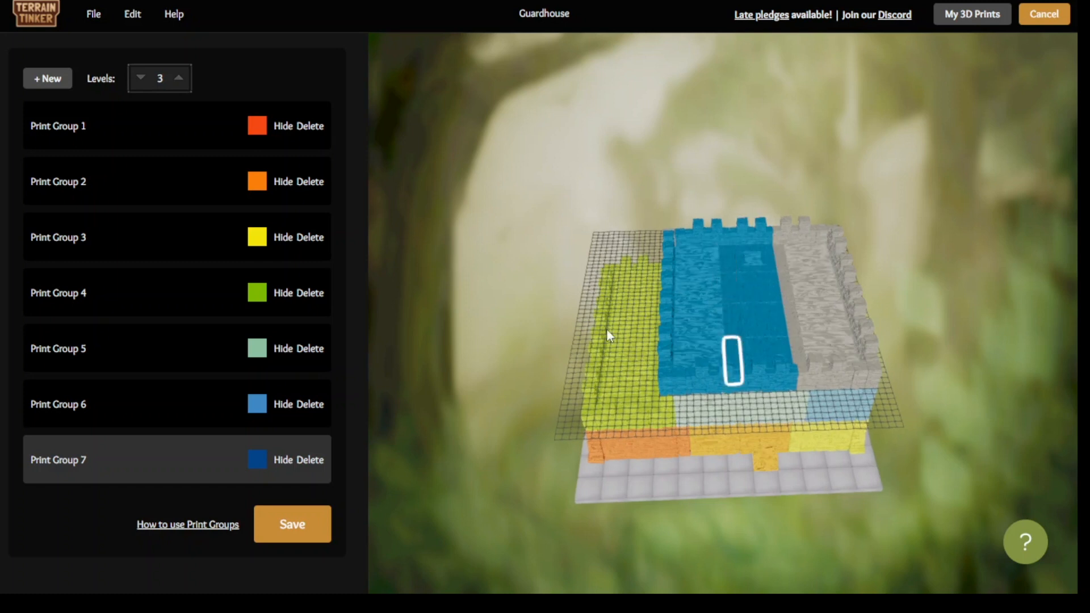
pyautogui.click(47, 78)
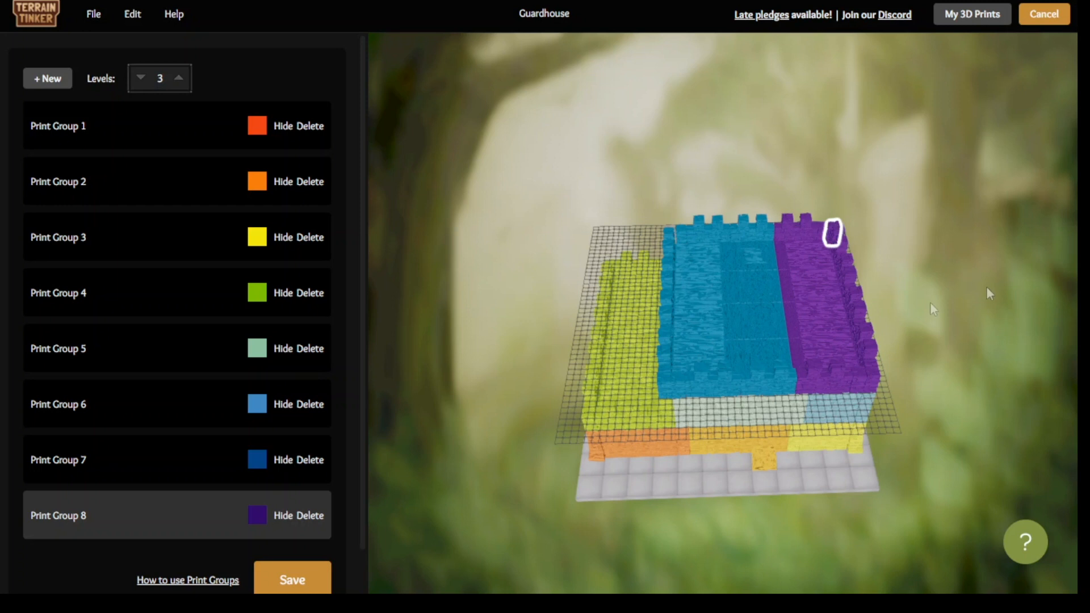
# Step: Add the leftover top-level tile to Print Group 8 and check all sides
pyautogui.moveTo(934, 310); pyautogui.dragTo(741, 279)
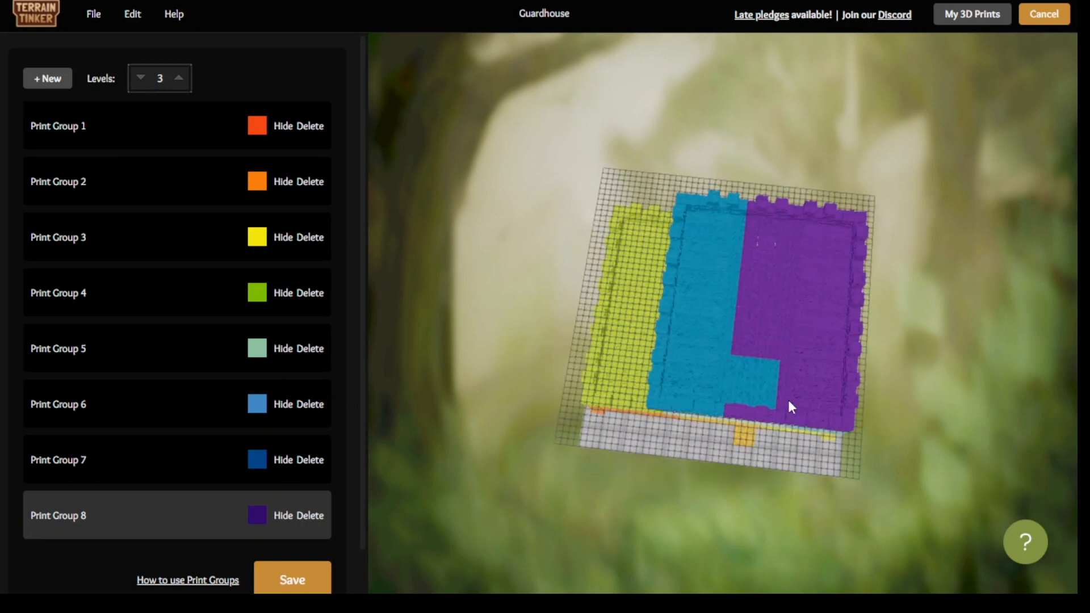
pyautogui.click(752, 383)
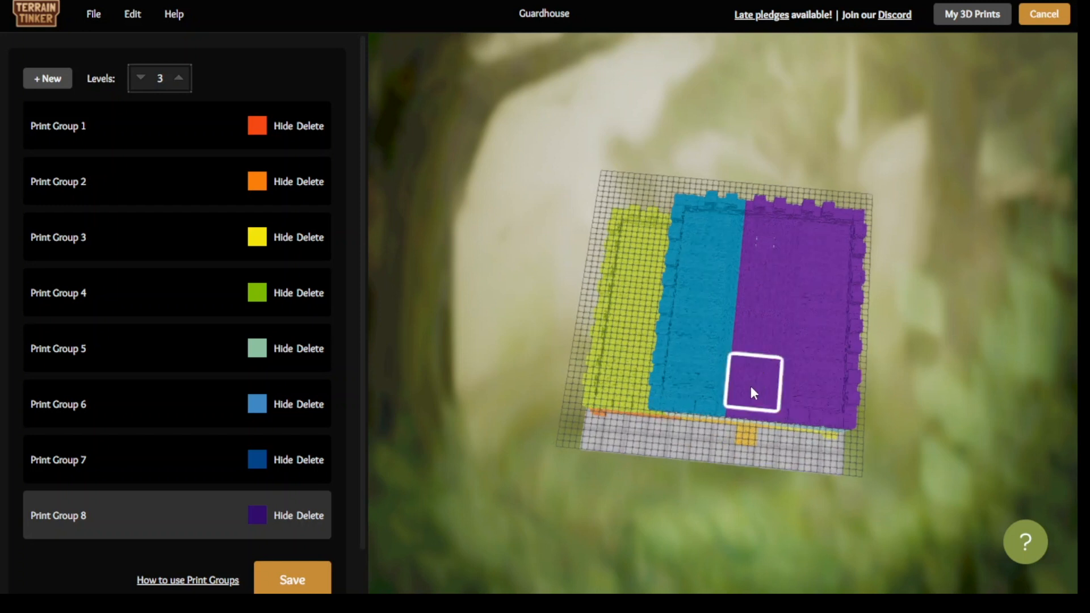
pyautogui.moveTo(754, 390); pyautogui.dragTo(980, 341)
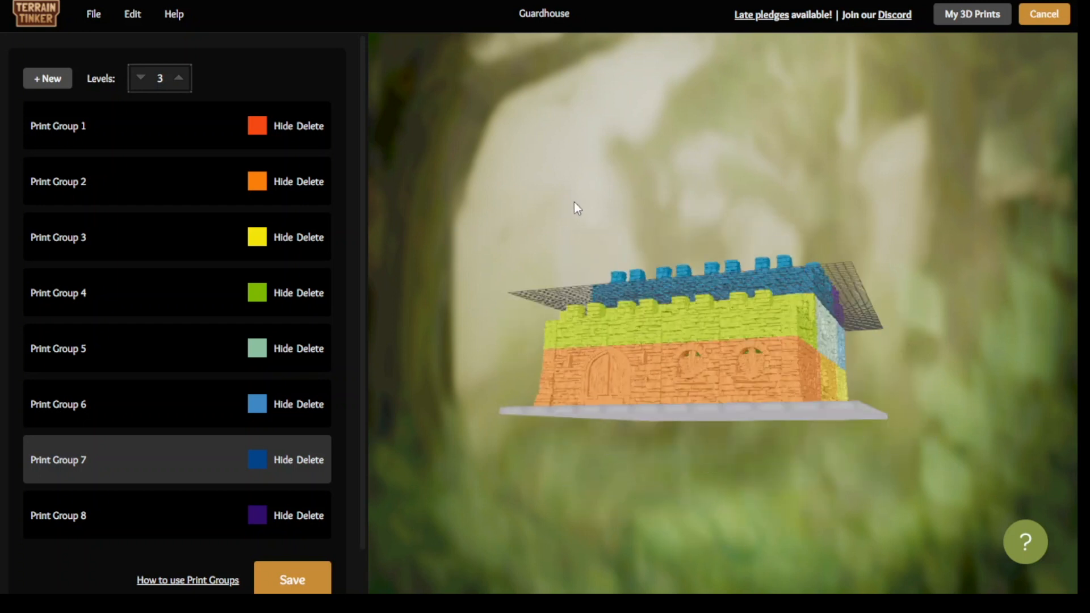
pyautogui.moveTo(577, 209); pyautogui.dragTo(851, 289)
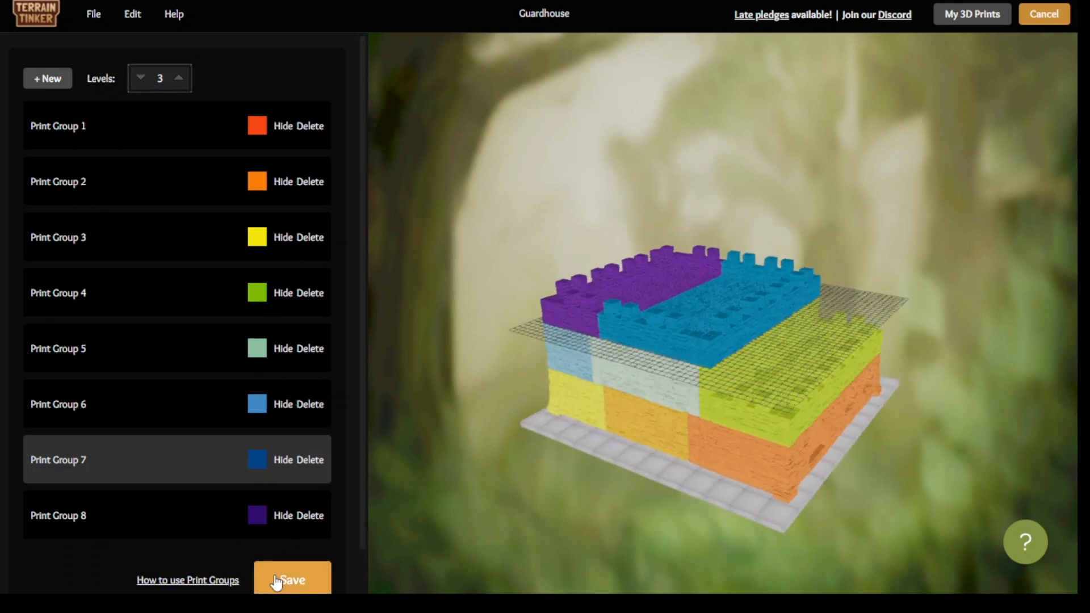
# Step: Save the print groups to begin the scene export, then view the front entrance
pyautogui.click(292, 580)
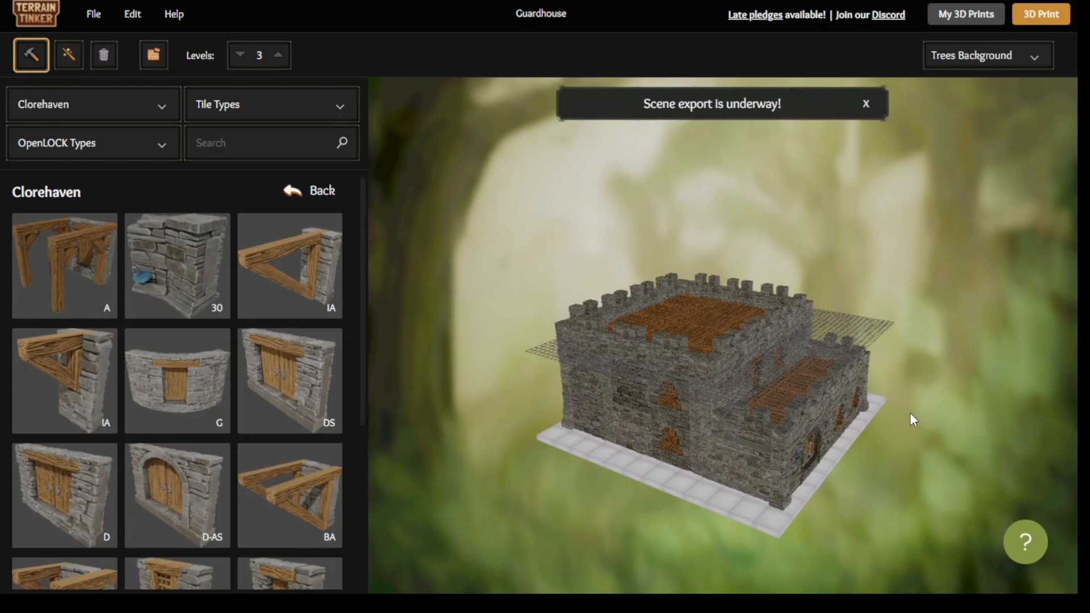
pyautogui.moveTo(914, 420); pyautogui.dragTo(726, 395)
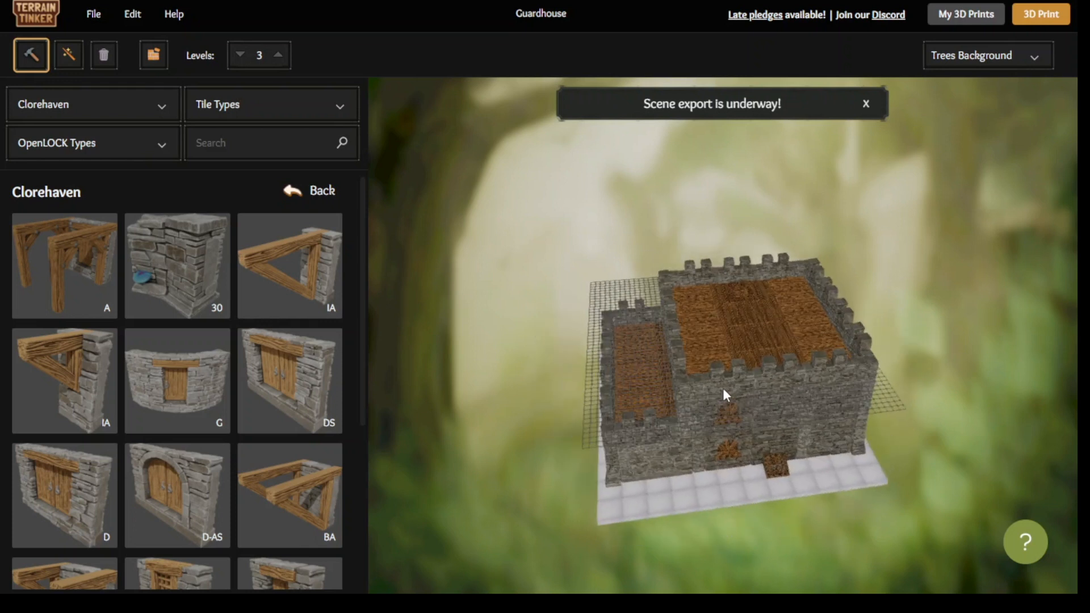
pyautogui.moveTo(727, 396); pyautogui.dragTo(859, 427)
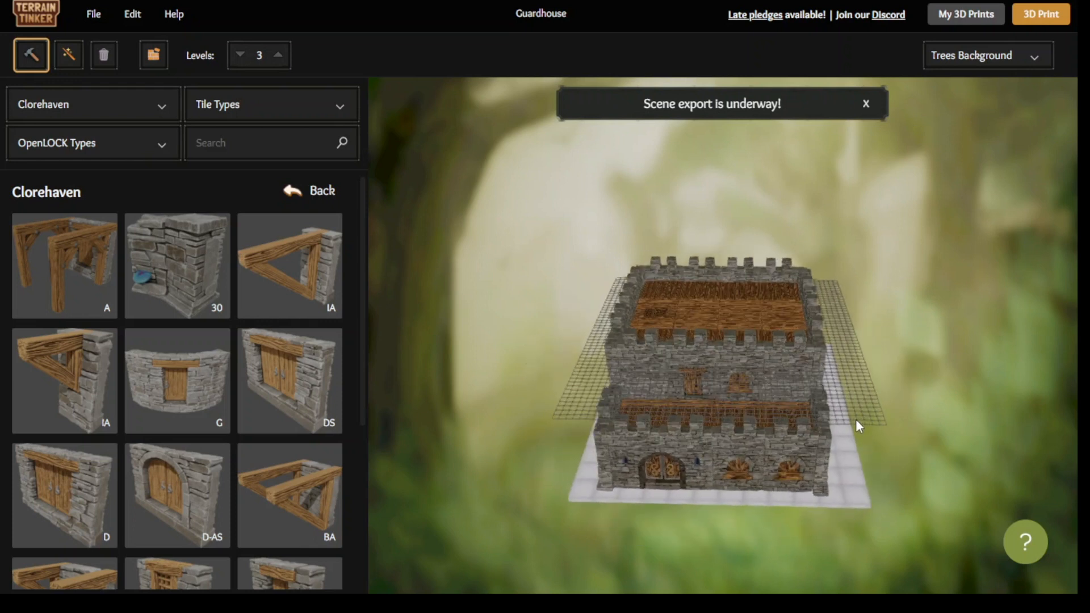